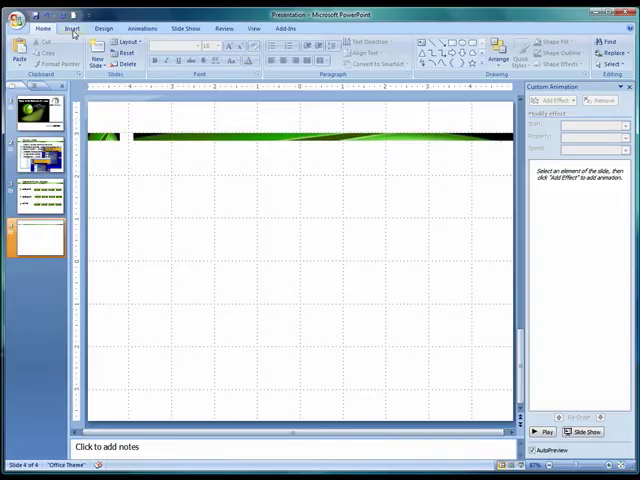
Insert a text box above the green banner on slide 4 and start typing 'Th'
left_click(71, 28)
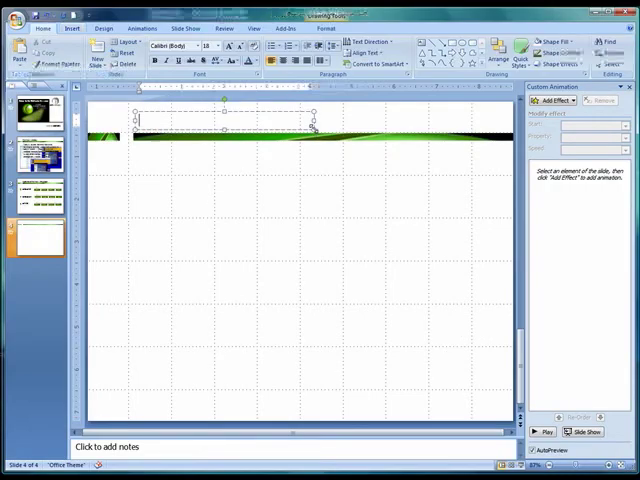
type("Th")
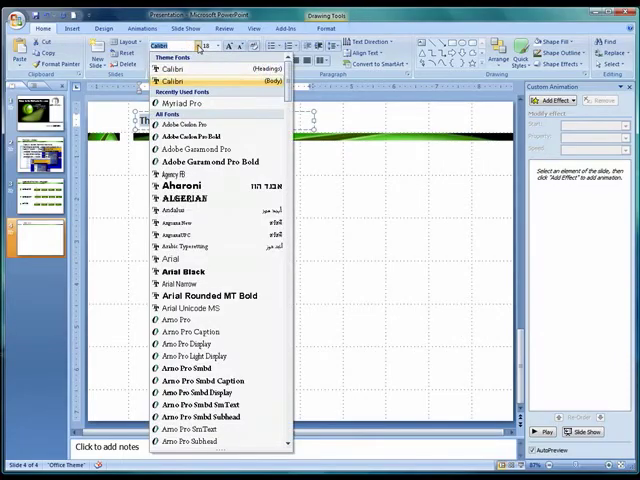
Format the title 'The New Literacy' in Tw Cen MT, enlarged to 32 pt
scroll("down", 3)
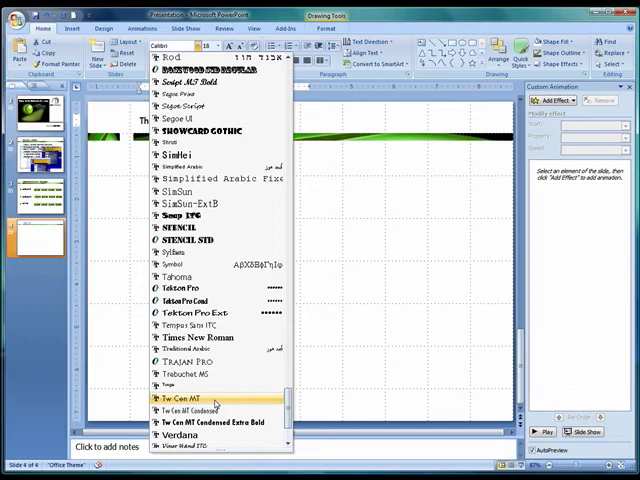
left_click(191, 400)
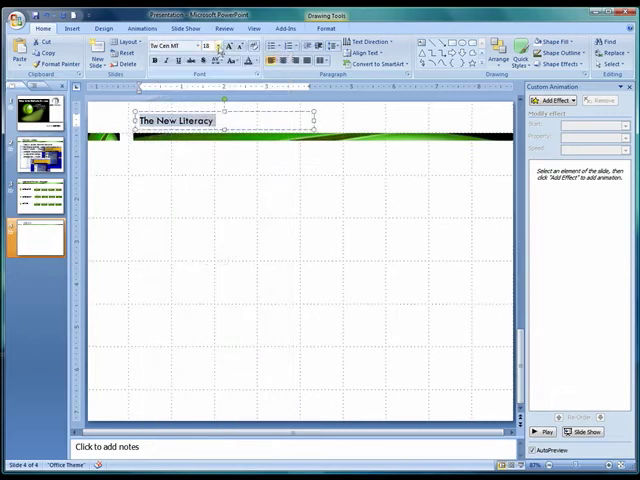
left_click(216, 46)
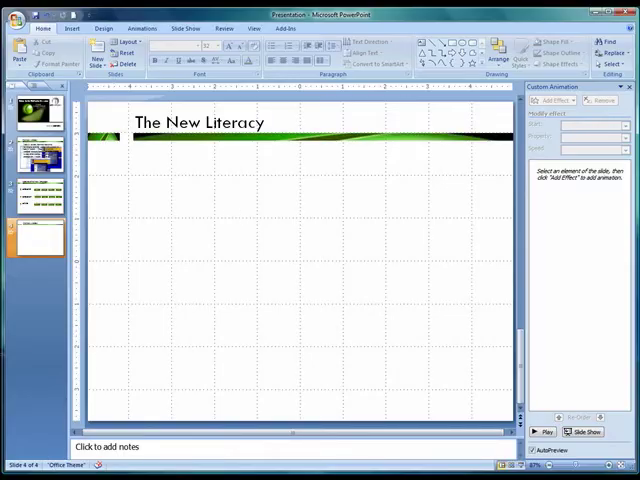
On slide 2, insert the second screenshot to the left of the book website picture
left_click(37, 152)
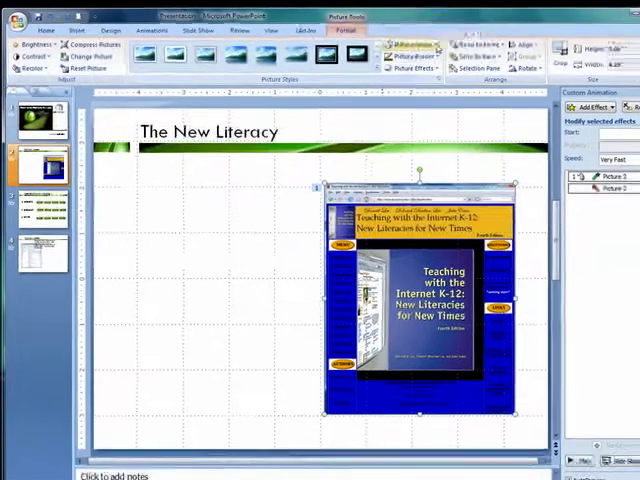
left_click(384, 42)
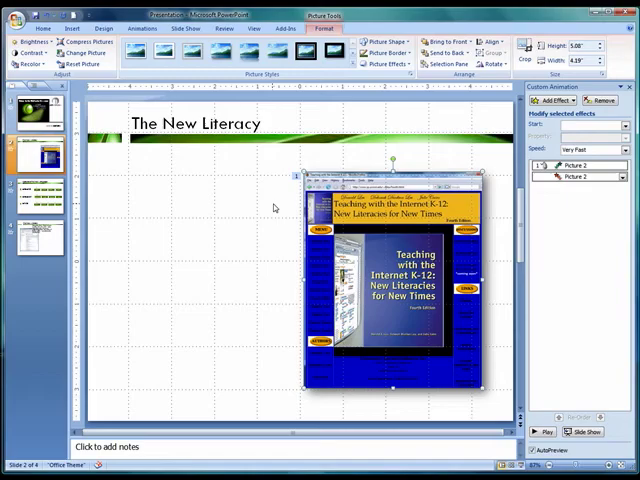
left_click(166, 223)
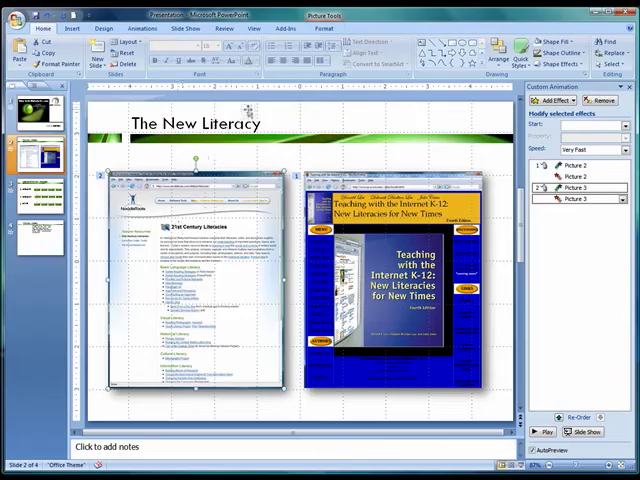
Give the right-hand book website screenshot a Fly In entrance and pick its direction
left_click(322, 28)
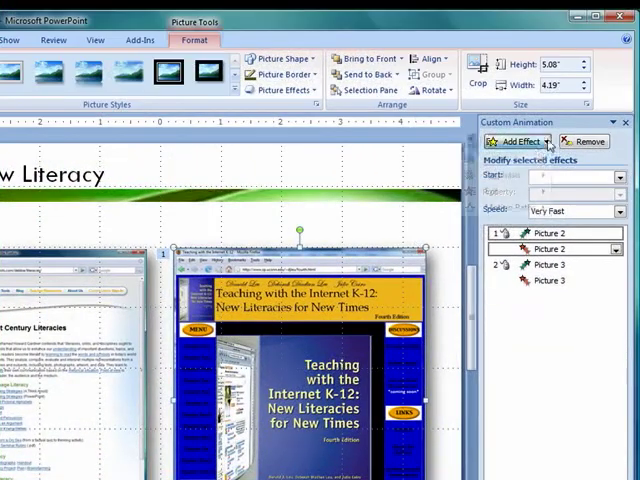
left_click(520, 141)
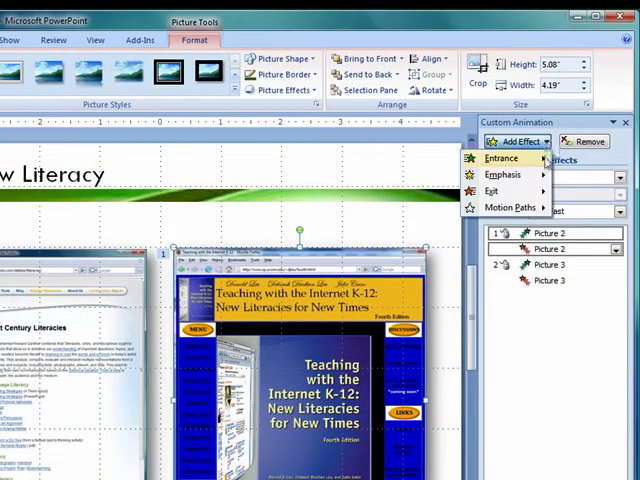
left_click(503, 158)
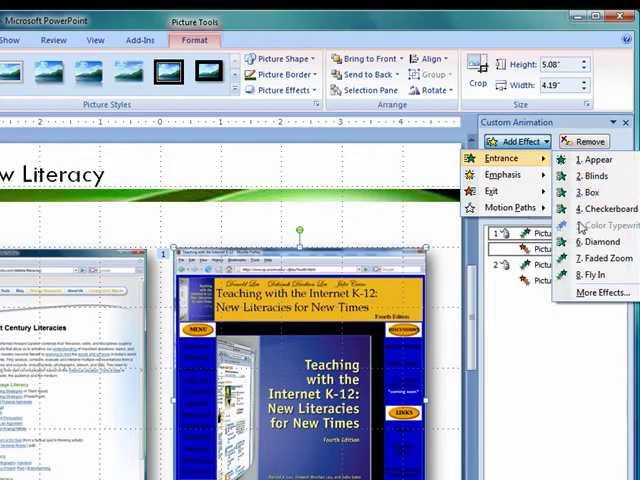
left_click(588, 275)
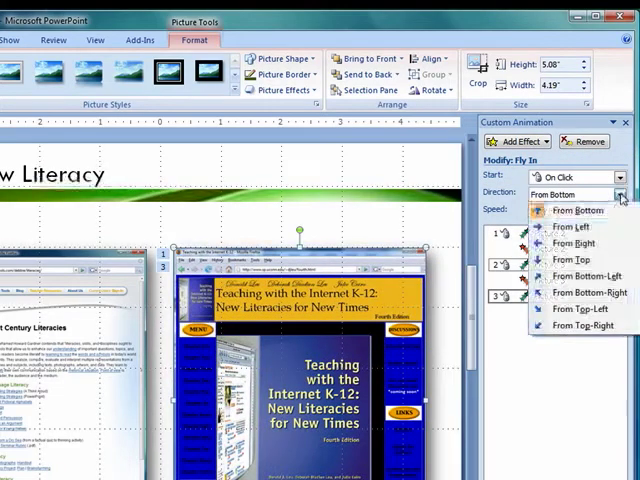
left_click(562, 243)
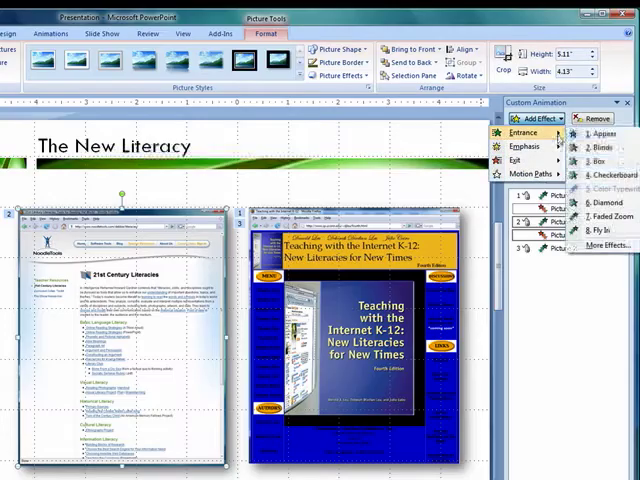
Apply a Fly In From Left entrance to the left 21st Century Literacies screenshot
left_click(585, 231)
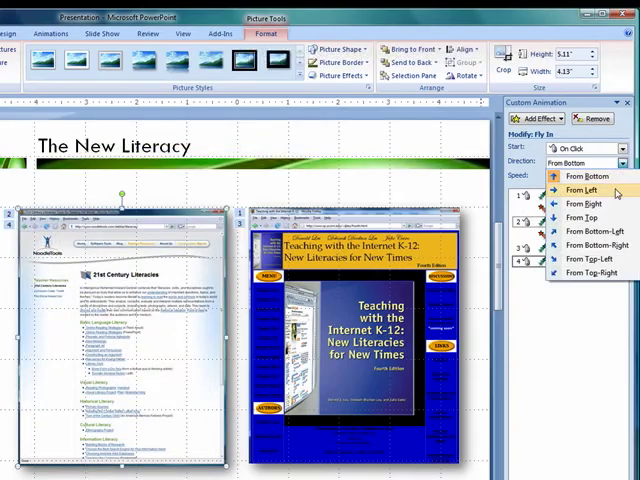
left_click(585, 190)
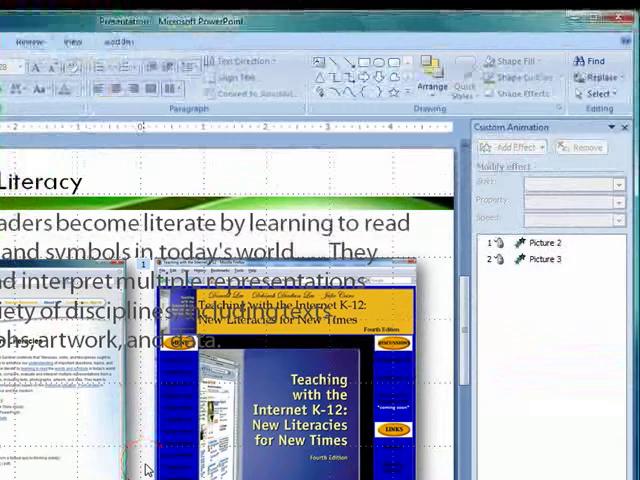
Add a zoom entrance to the paragraph text box, placed after both screenshot effects
left_click(514, 147)
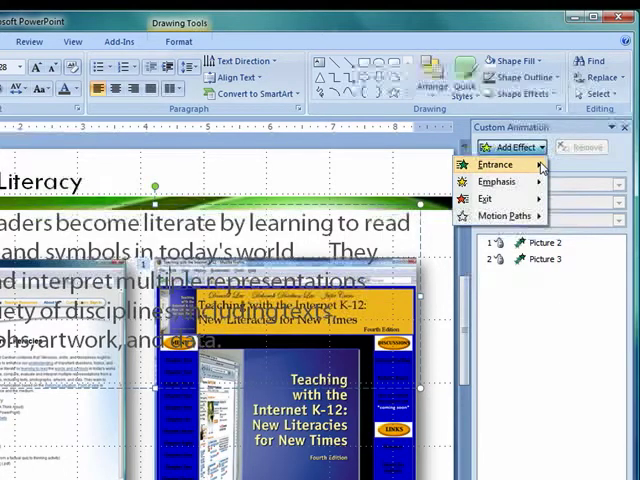
left_click(497, 165)
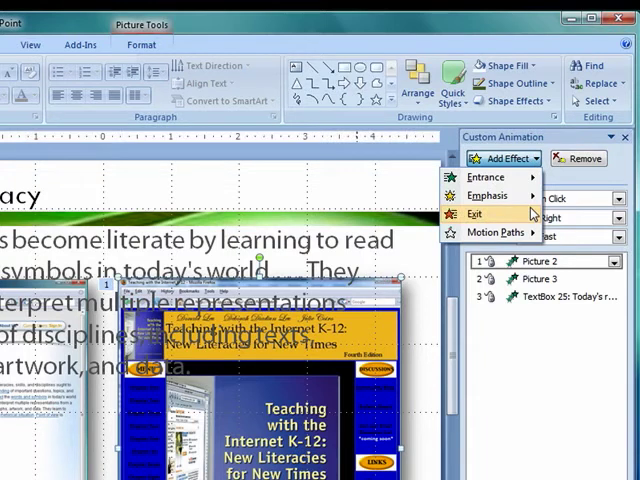
Add a Faded Zoom exit to Picture 2, set to Start With Previous
left_click(477, 214)
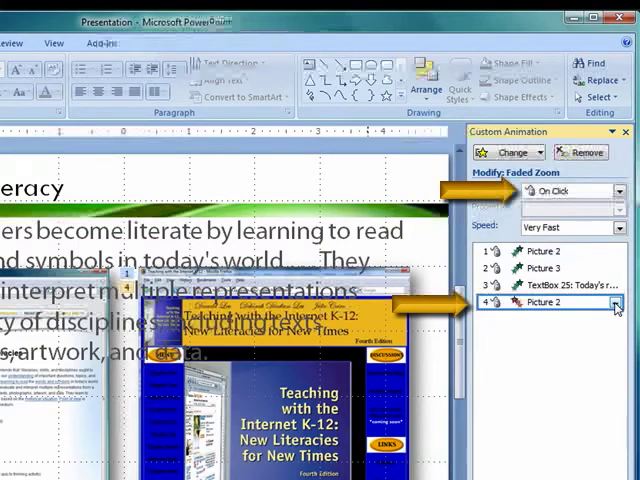
left_click(616, 302)
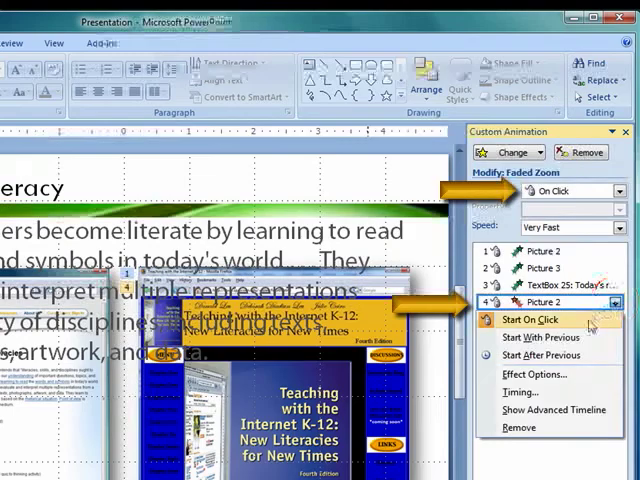
left_click(543, 337)
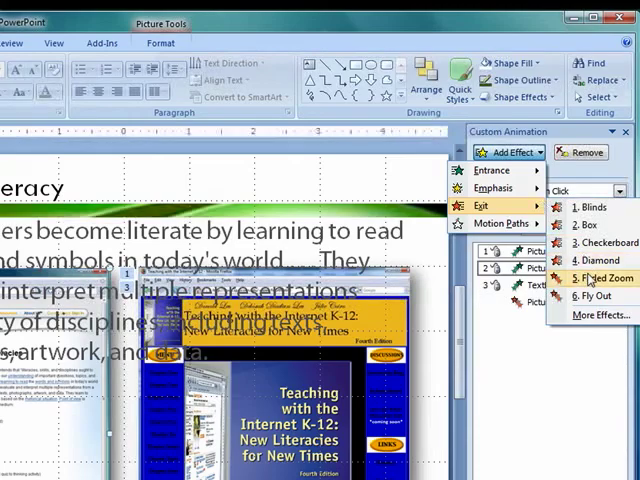
Apply a Faded Zoom exit to Picture 3 that starts With Previous
left_click(601, 278)
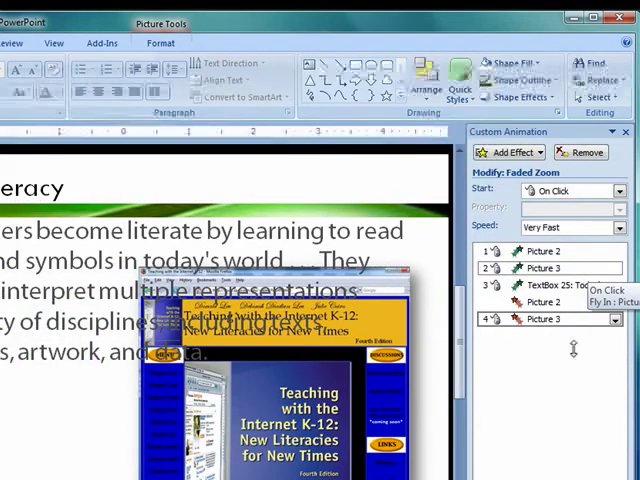
left_click(614, 320)
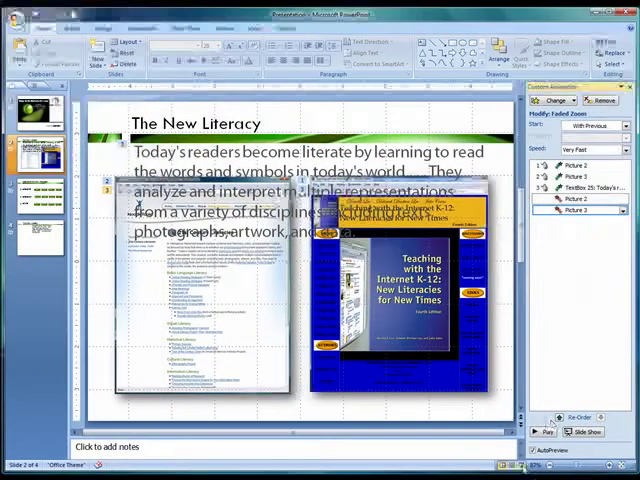
left_click(584, 431)
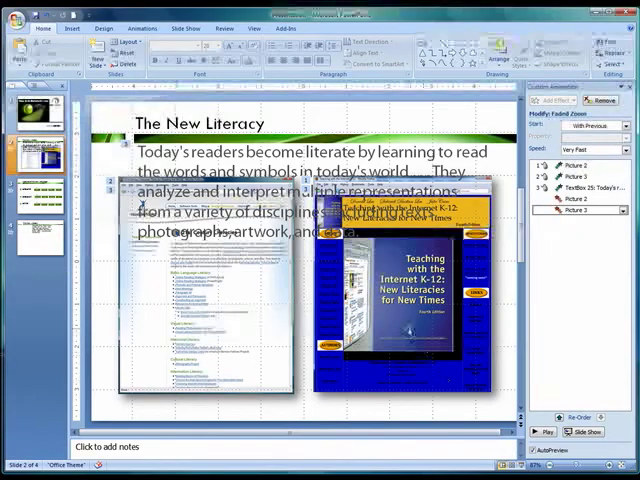
left_click(400, 285)
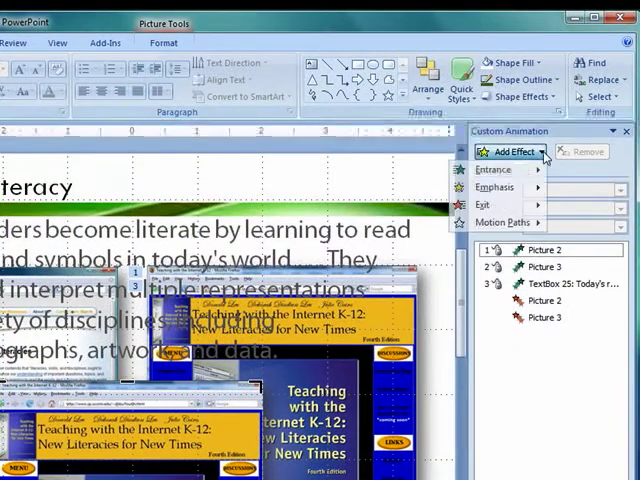
Add a second Faded Zoom exit for Picture 2 and adjust its start timing
left_click(494, 170)
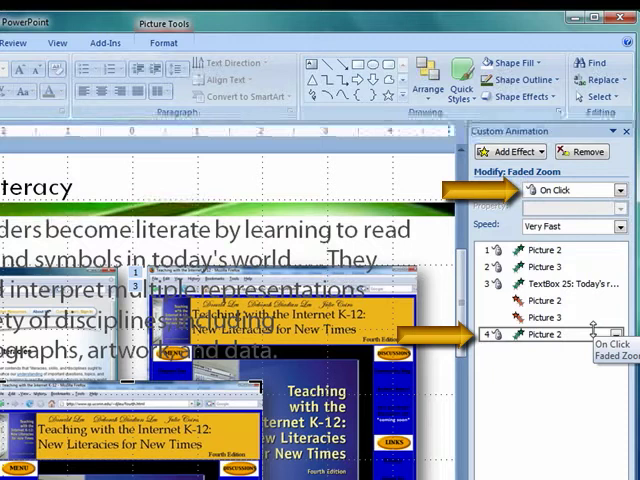
left_click(614, 335)
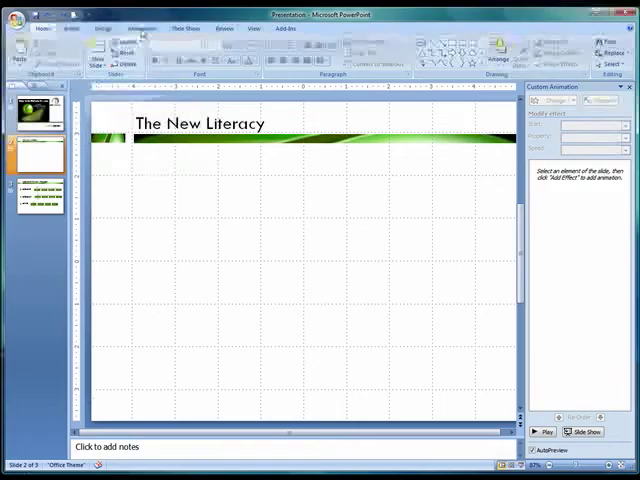
left_click(143, 28)
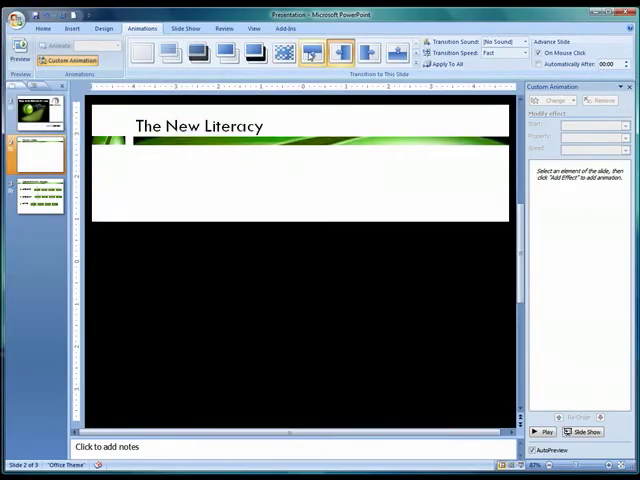
Apply a wipe transition, then run the slide show and type 'PresenterDavidTaylor'
left_click(340, 52)
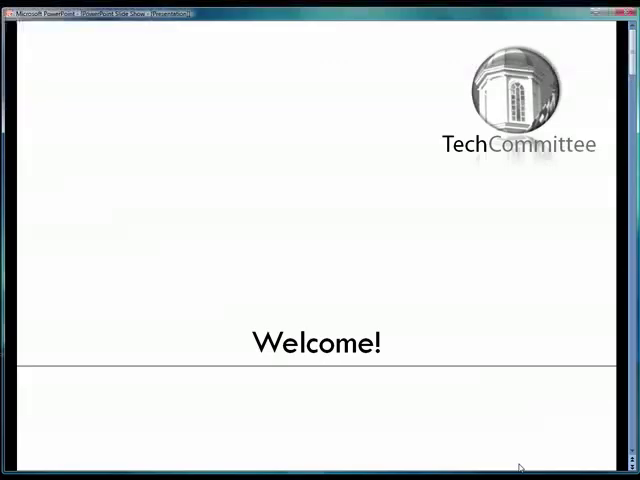
type("P")
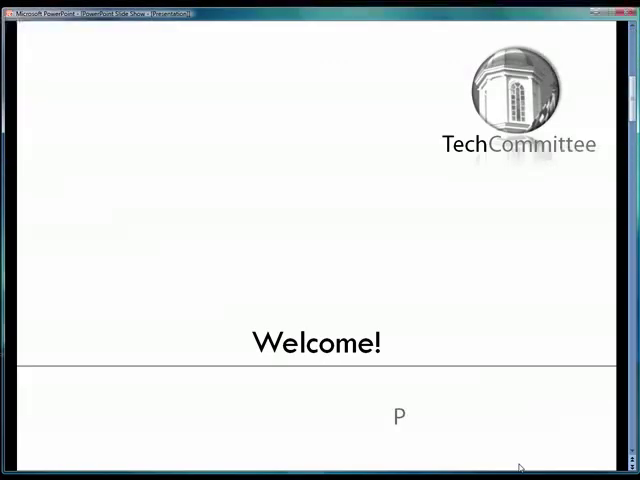
type("PresenterDavidTaylor")
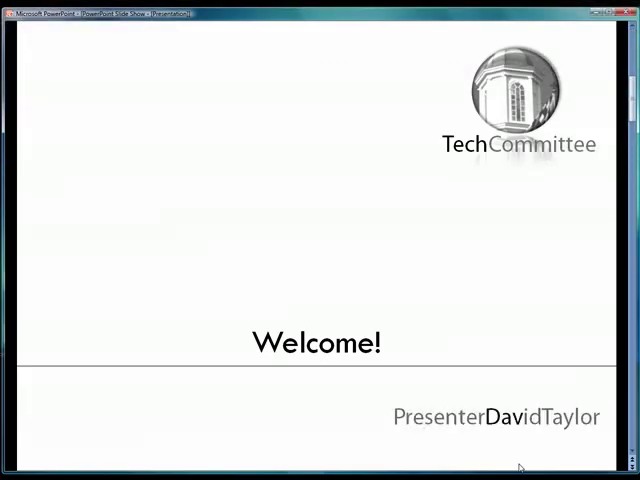